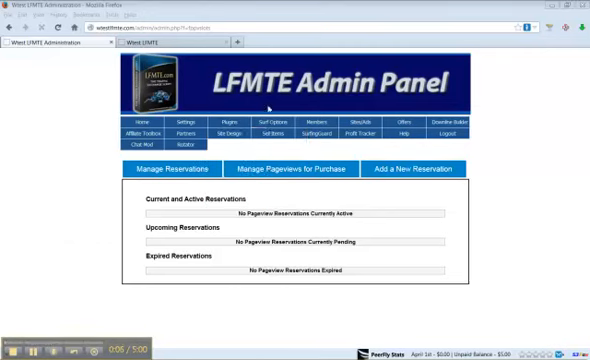
Go to the 'Manage Pageviews for Purchase' page in the reservation panel.
click(222, 115)
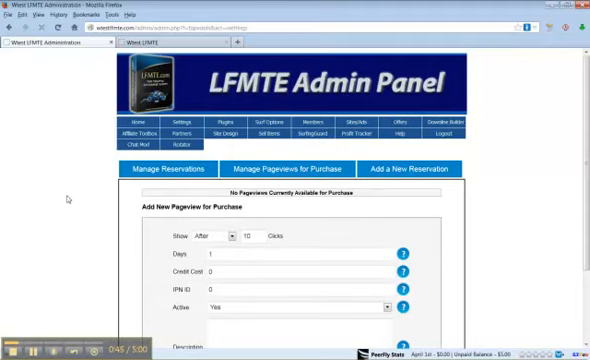
Fill the new pageview form: after every 10 clicks, 3 days, 500 credits.
scroll(down, 3)
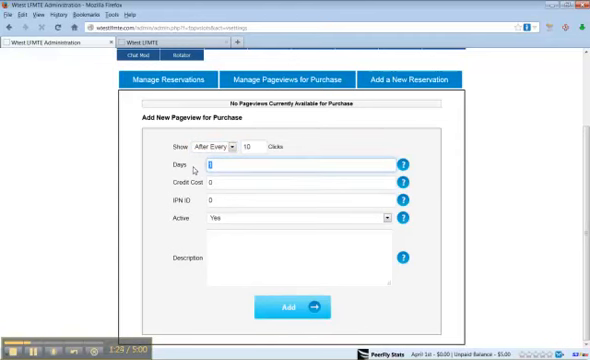
text(3)
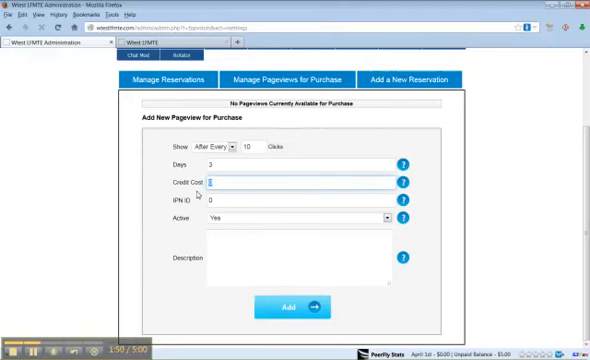
text(500)
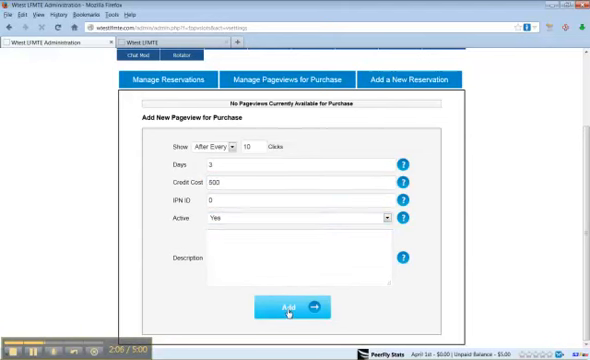
Enter the description paragraph 'Have your site seen every 10 clicks!' in the Description box.
text(Save your site)
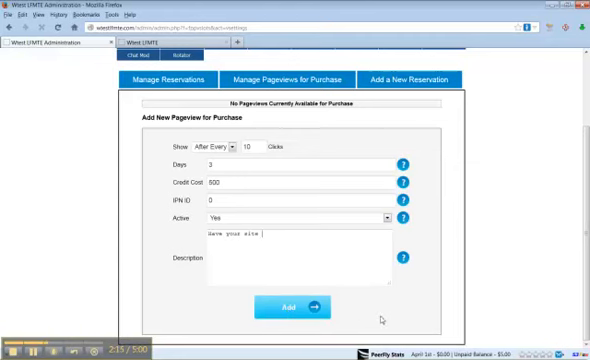
text(seen every 1)
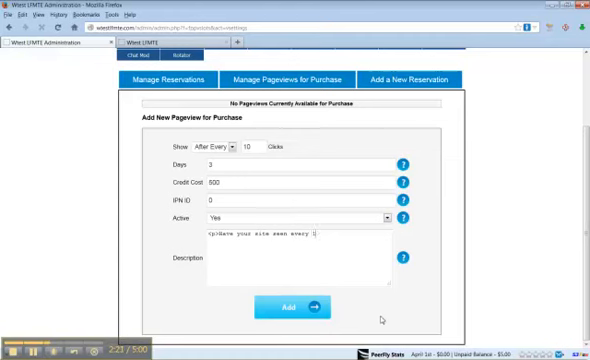
text(0 clicks)
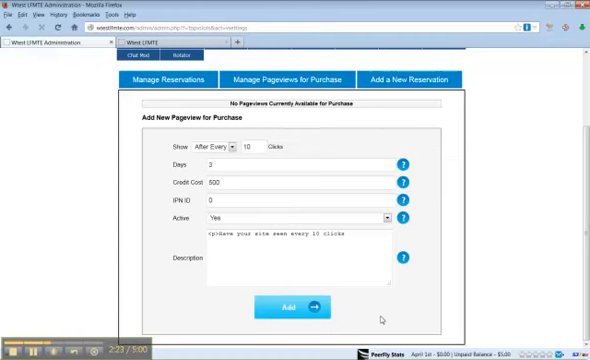
text(</p>)
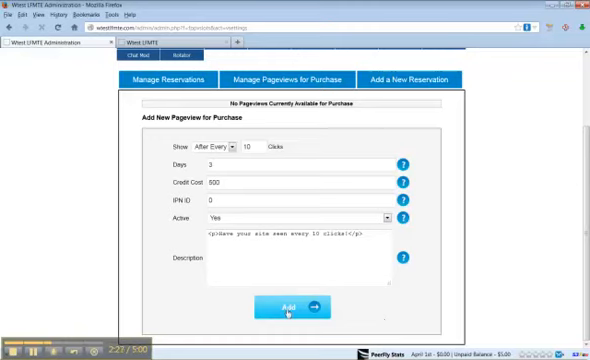
Add the every-10-clicks, 3-day, 500-credit pageview package to the purchase list.
click(290, 305)
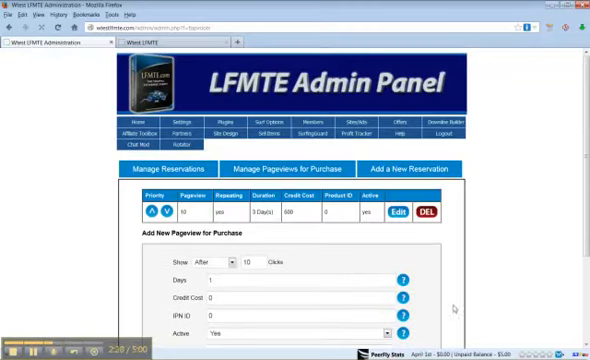
mouse_move(283, 235)
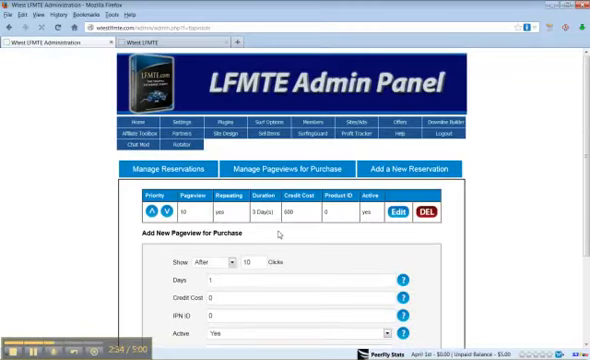
mouse_move(477, 230)
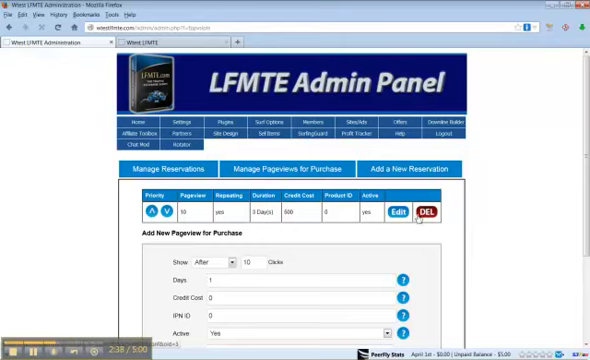
mouse_move(293, 228)
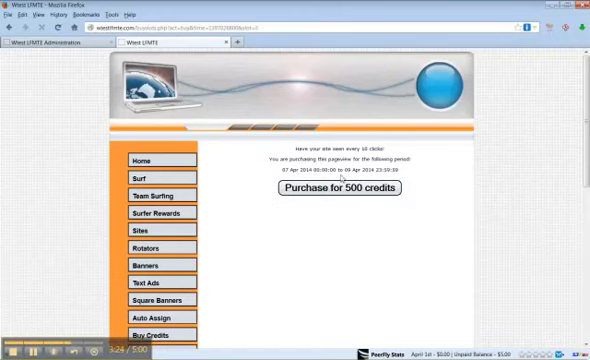
mouse_move(354, 223)
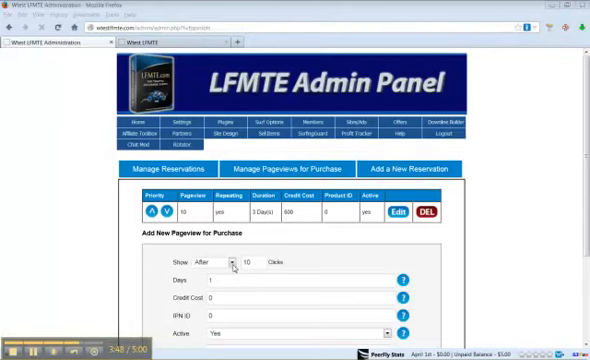
mouse_move(305, 256)
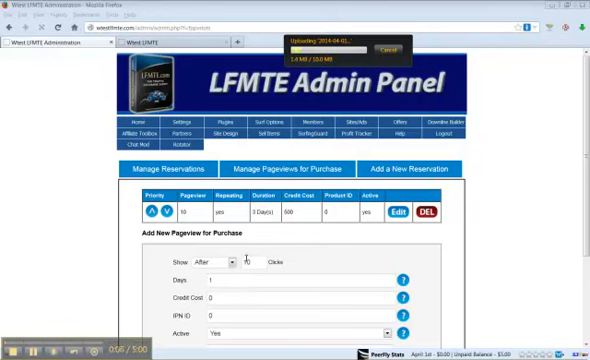
text(10)
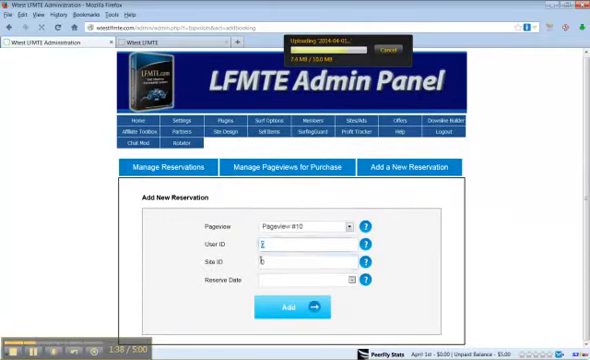
Enter the member's User ID for the new Pageview #10 reservation.
click(349, 224)
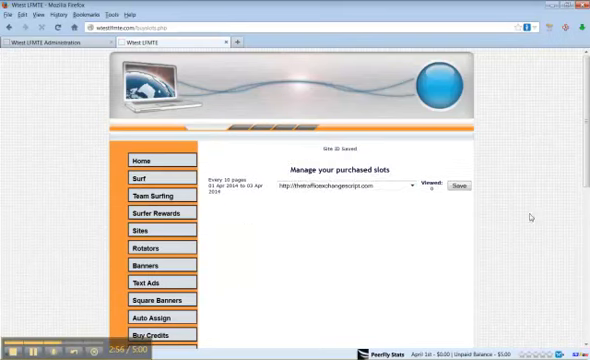
mouse_move(322, 222)
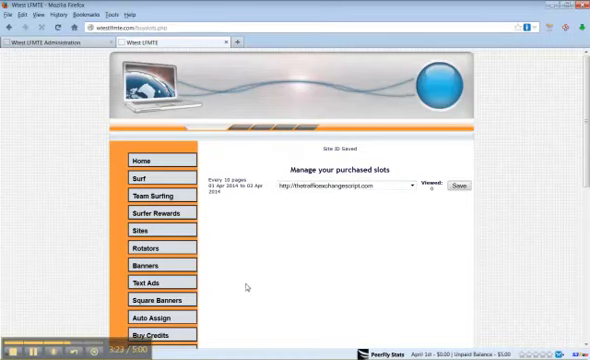
Scroll the member site's purchased slots page to view the every-10-pages slot.
scroll(down, 3)
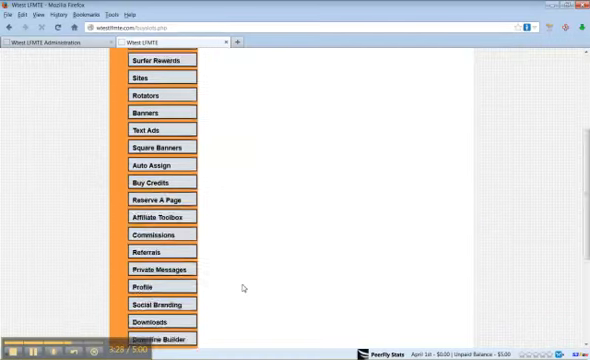